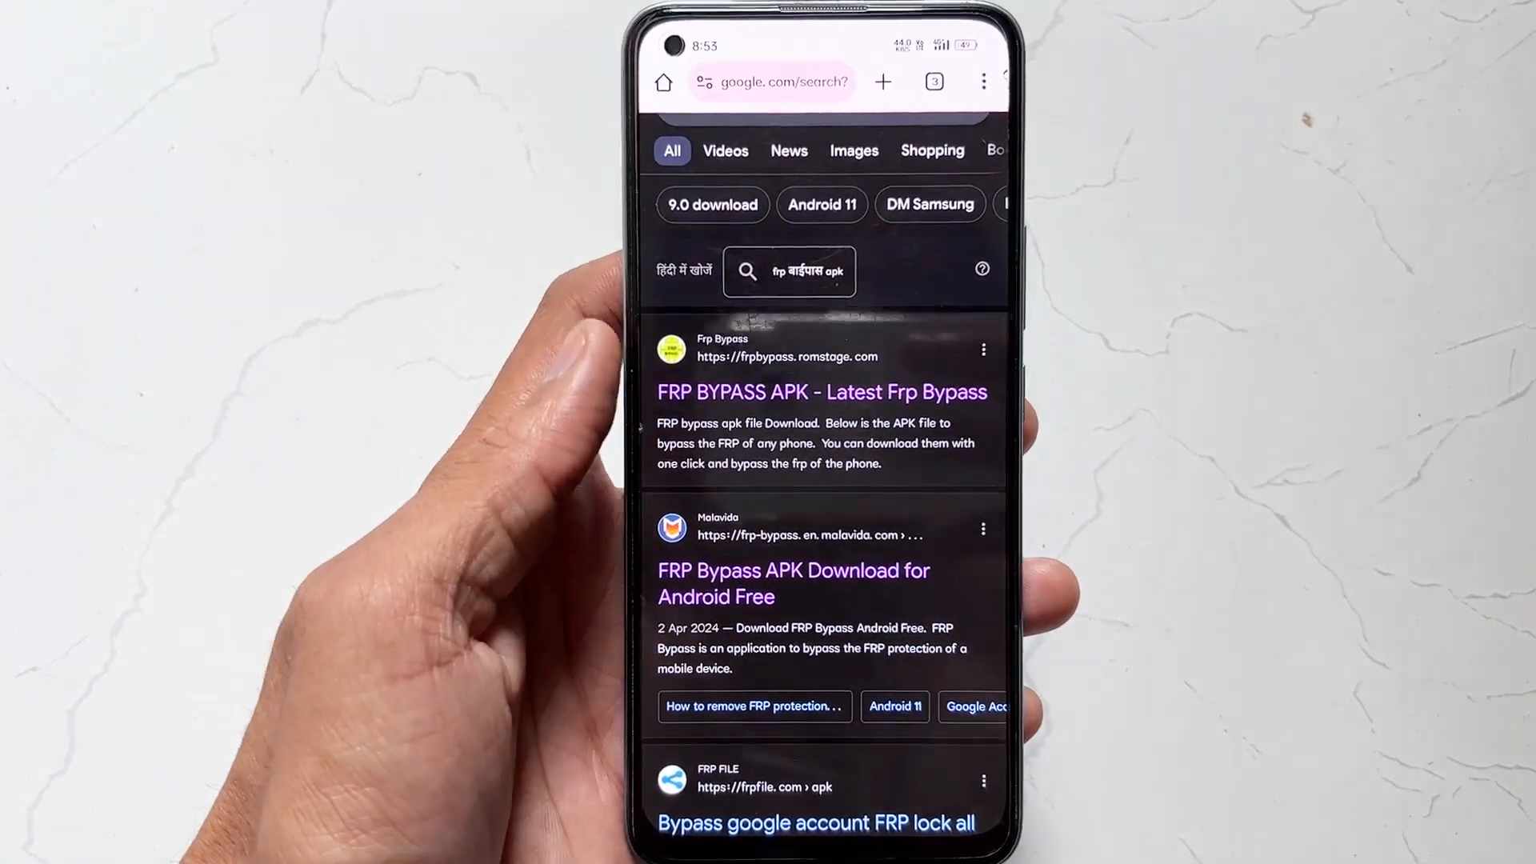
Download the FRP Bypass APK from Malavida, accepting the harmful-file warning with Download anyway.
click(793, 582)
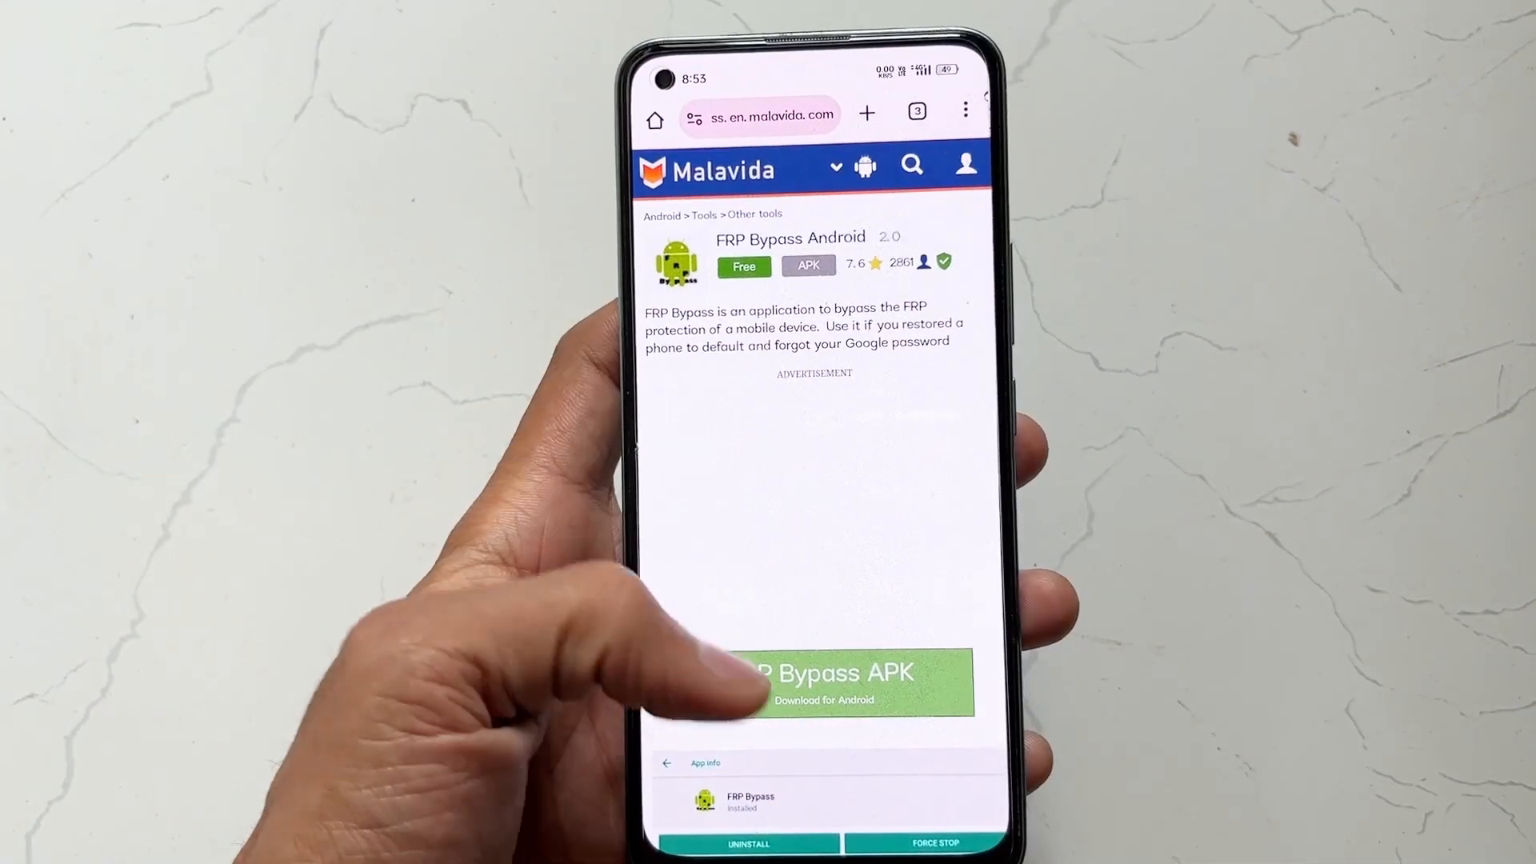
click(825, 683)
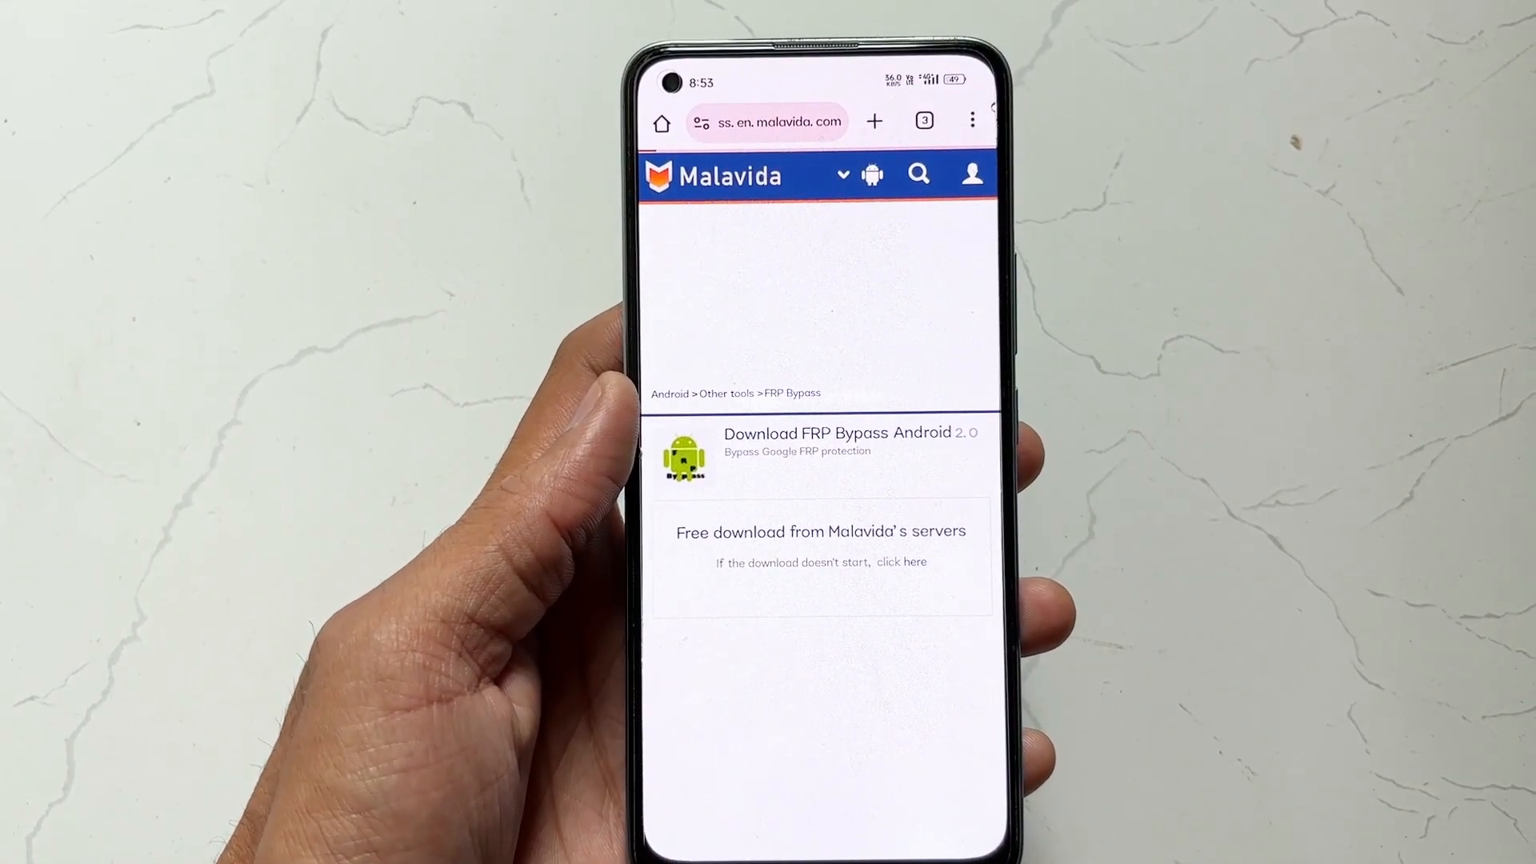
click(821, 531)
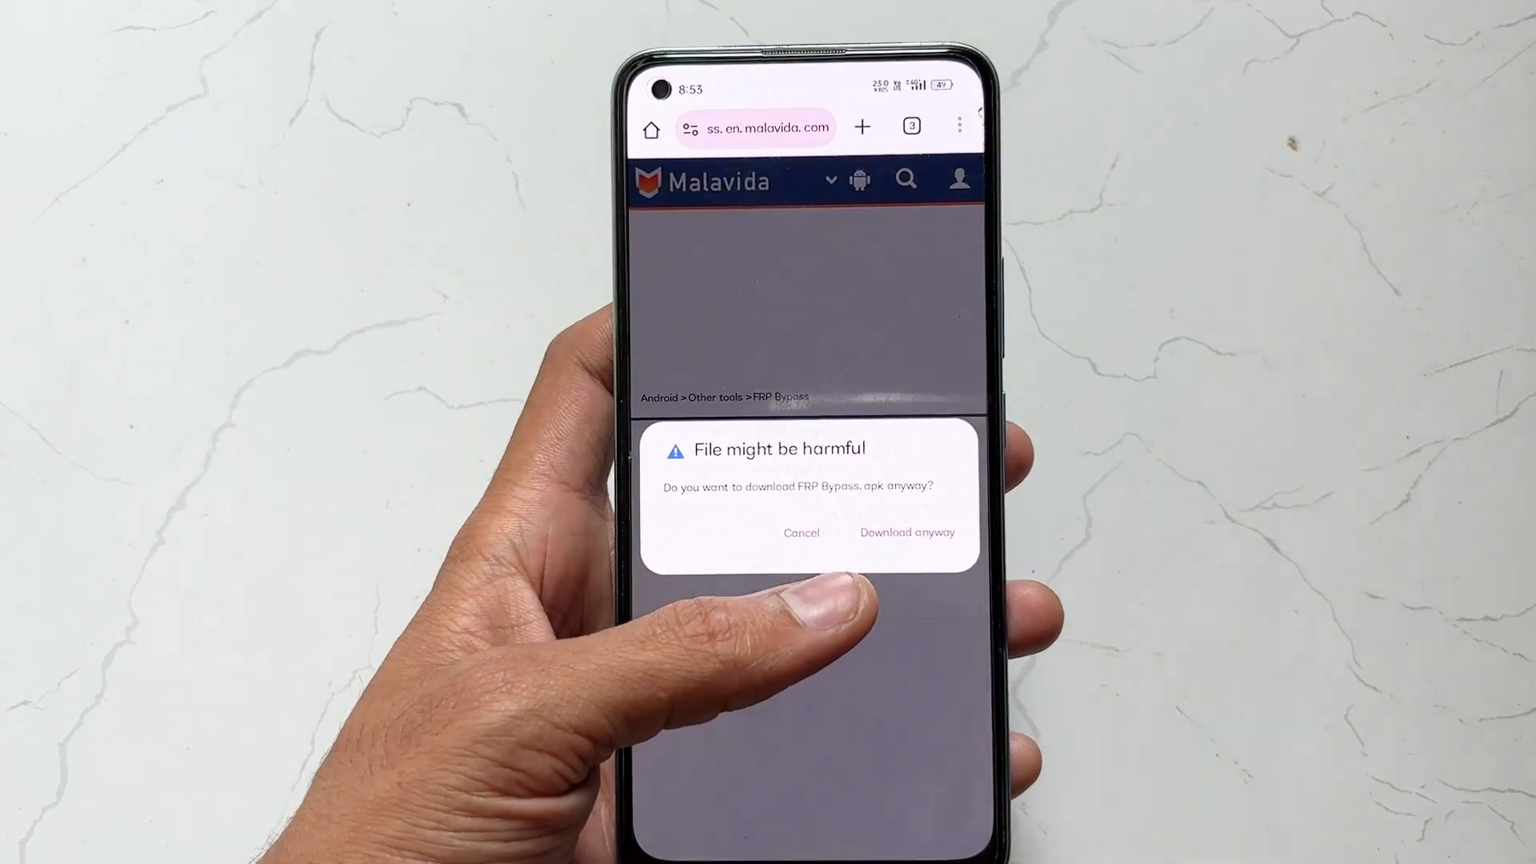
click(906, 531)
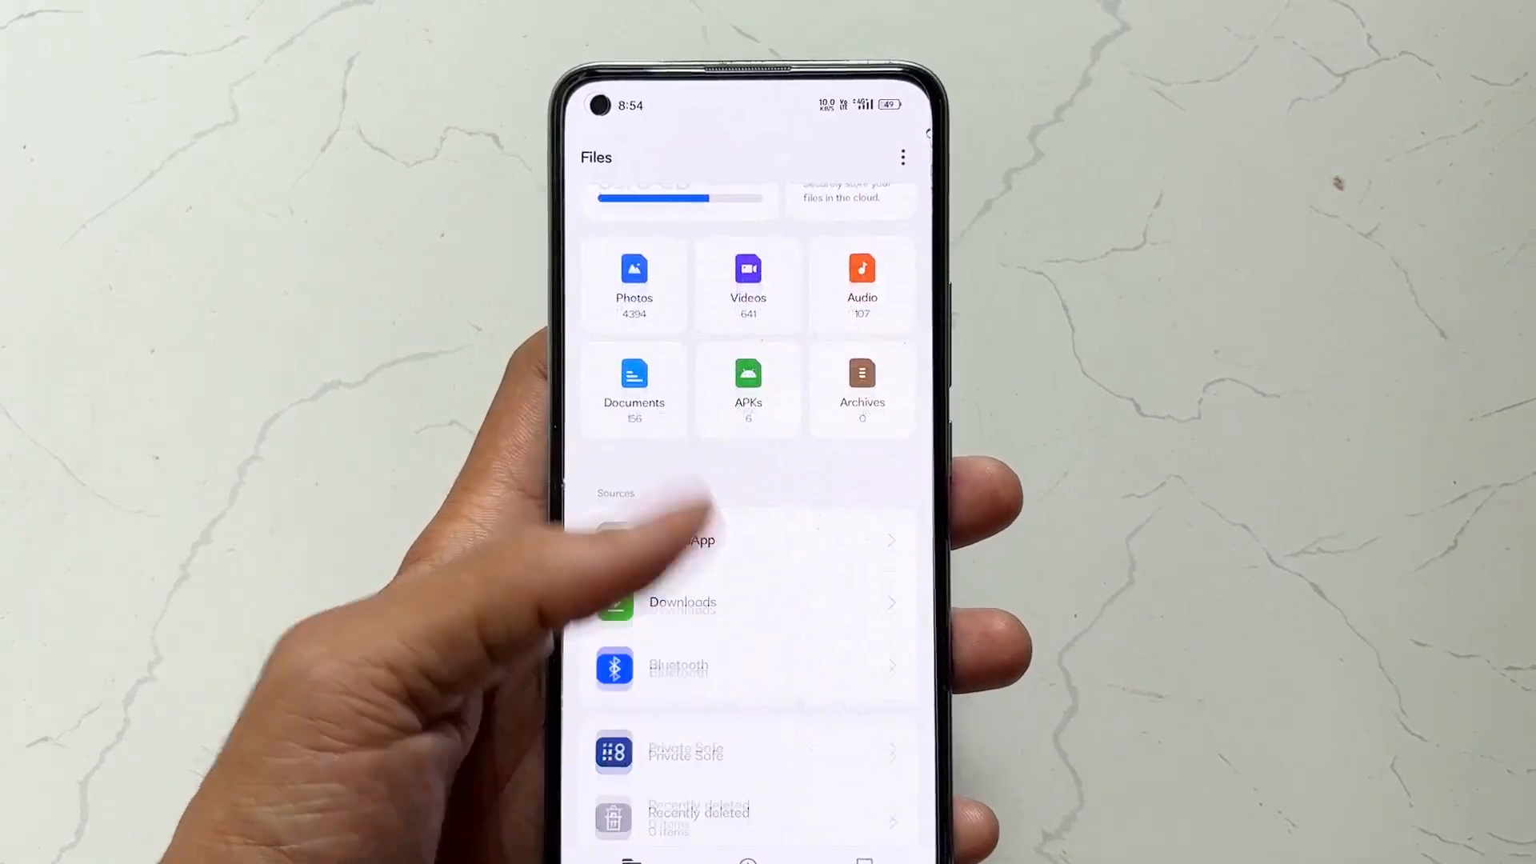
Locate FRP Bypass.apk in the Files APKs category under Not installed and select it.
scroll(down, 3)
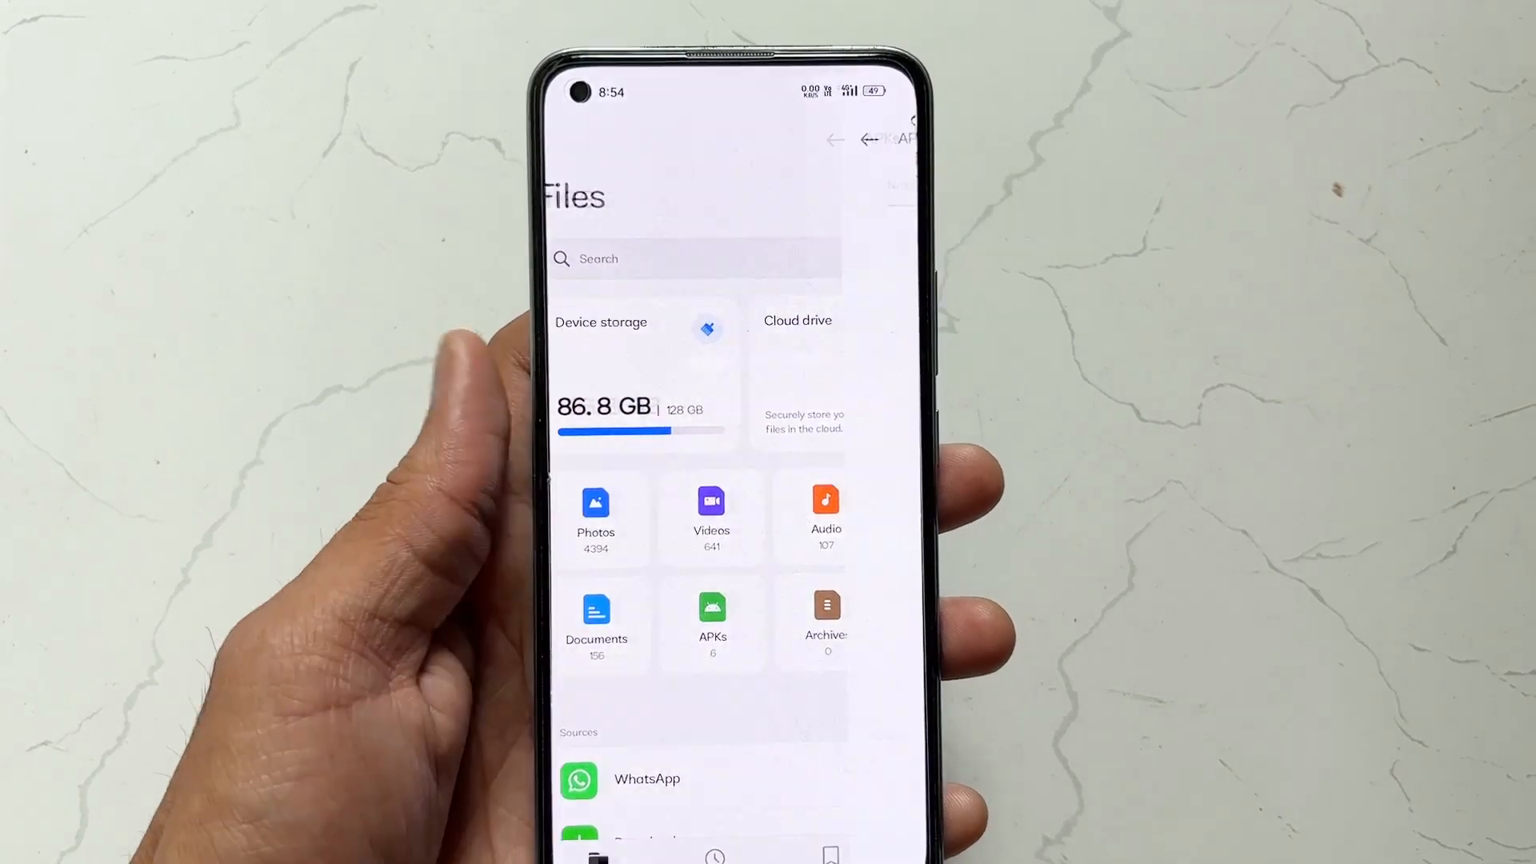
click(711, 622)
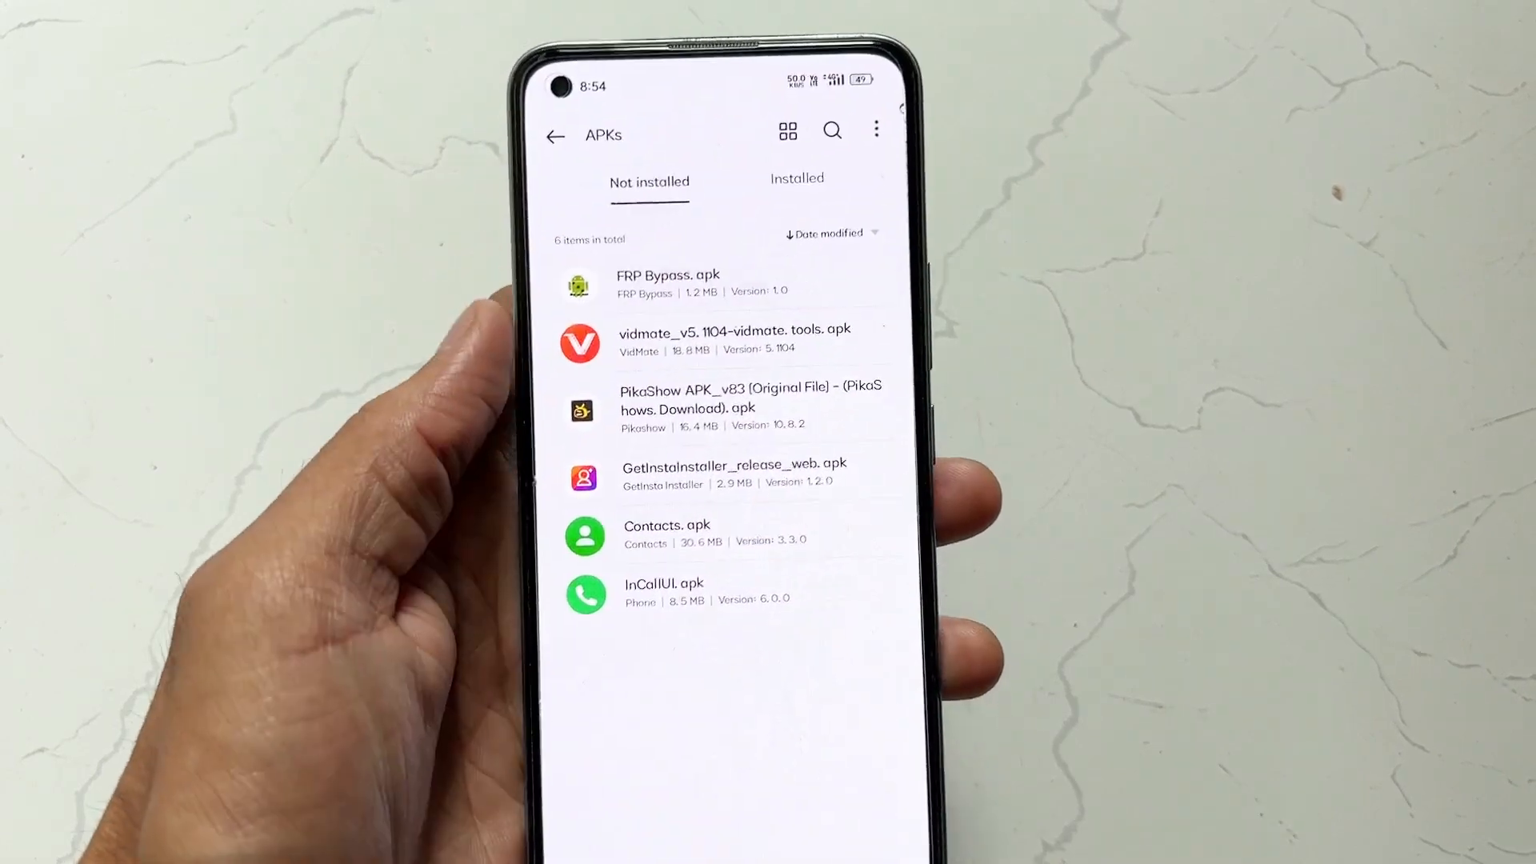
click(665, 282)
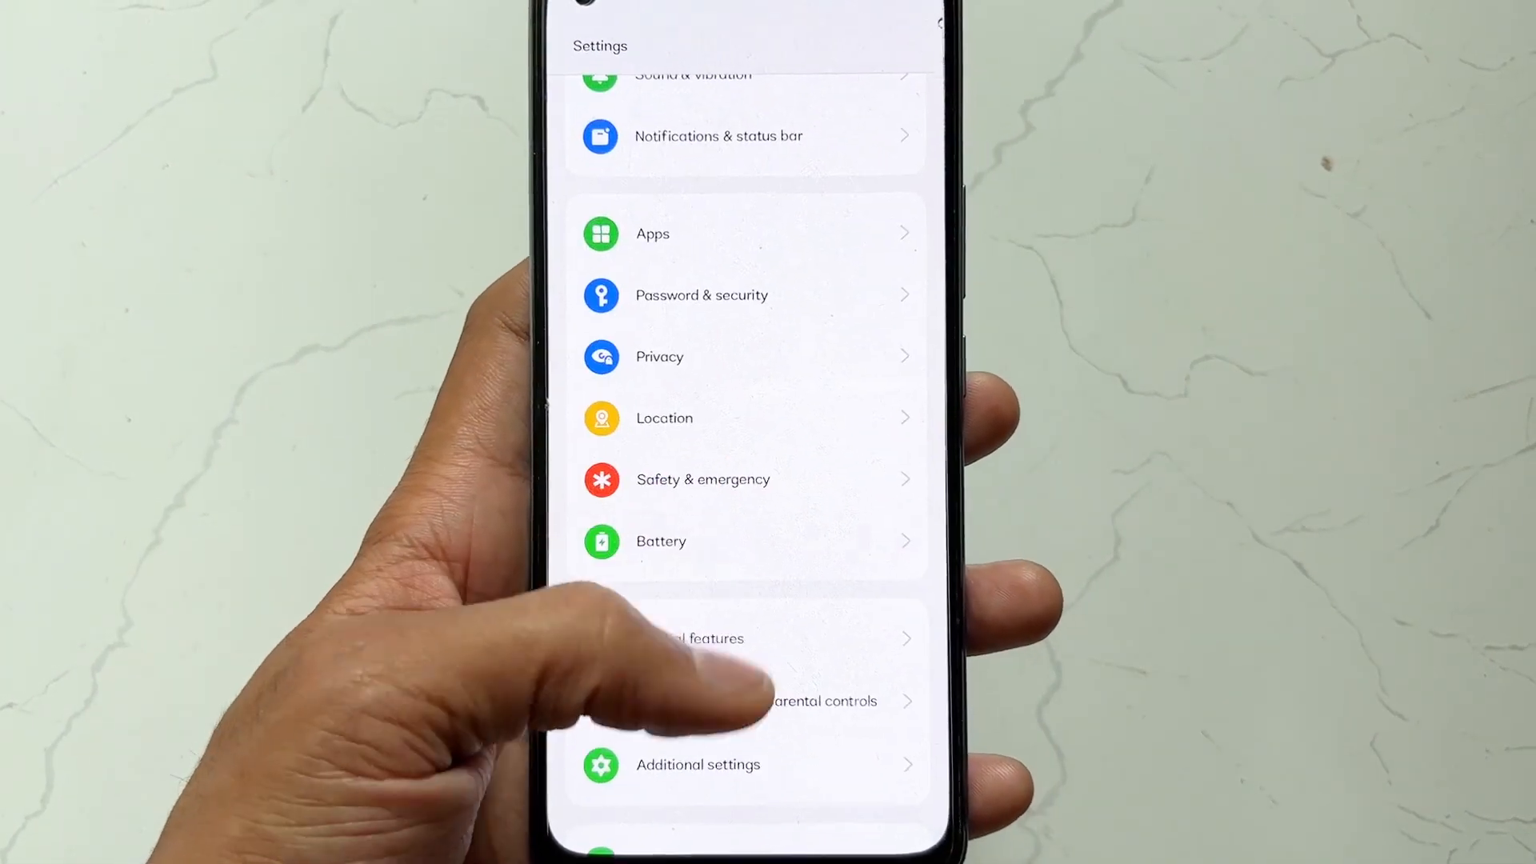
scroll(down, 3)
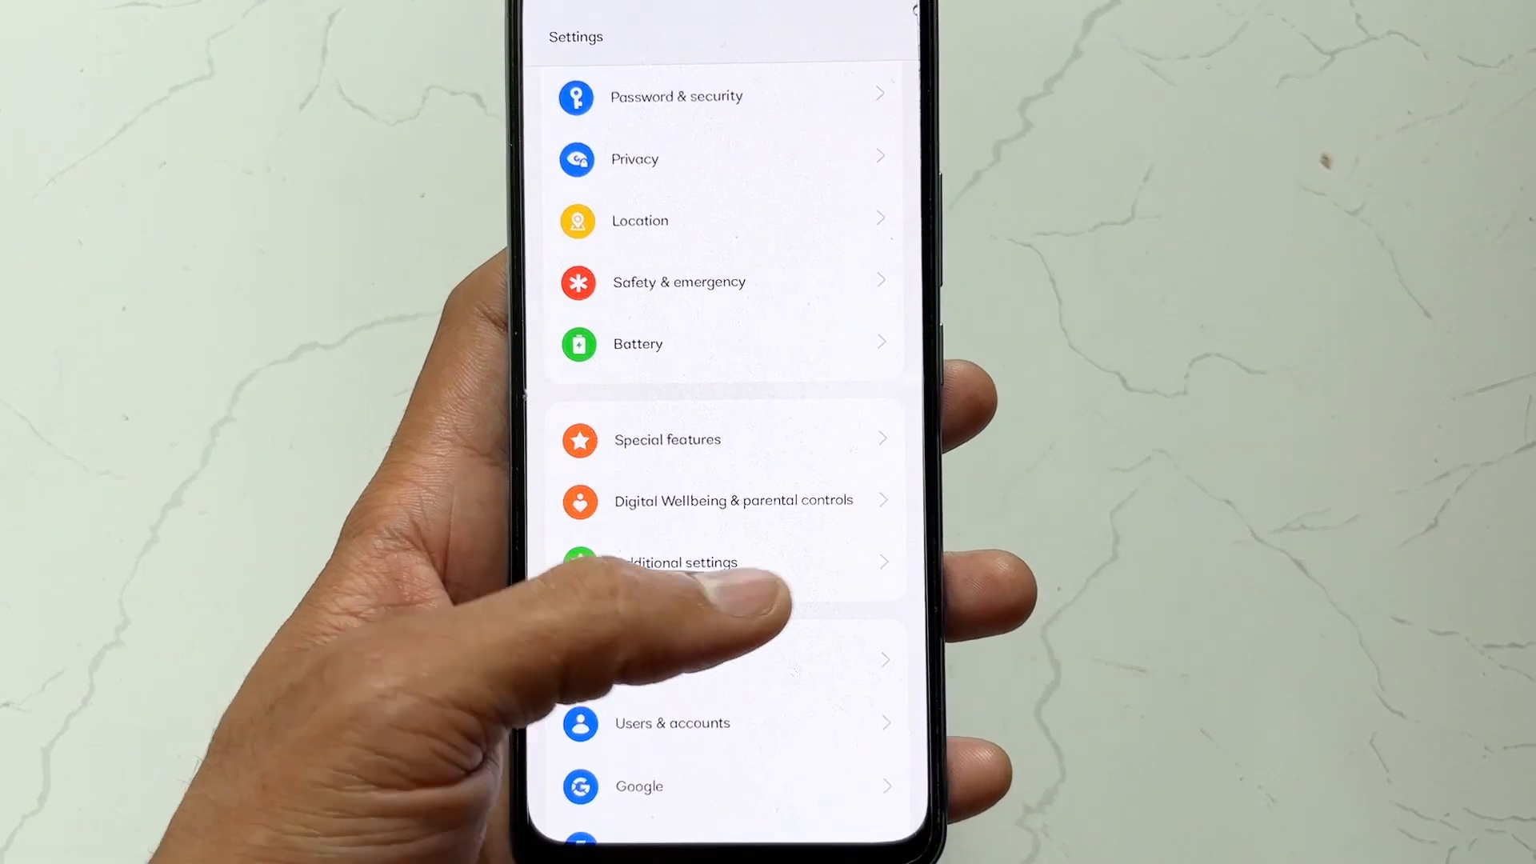
click(682, 561)
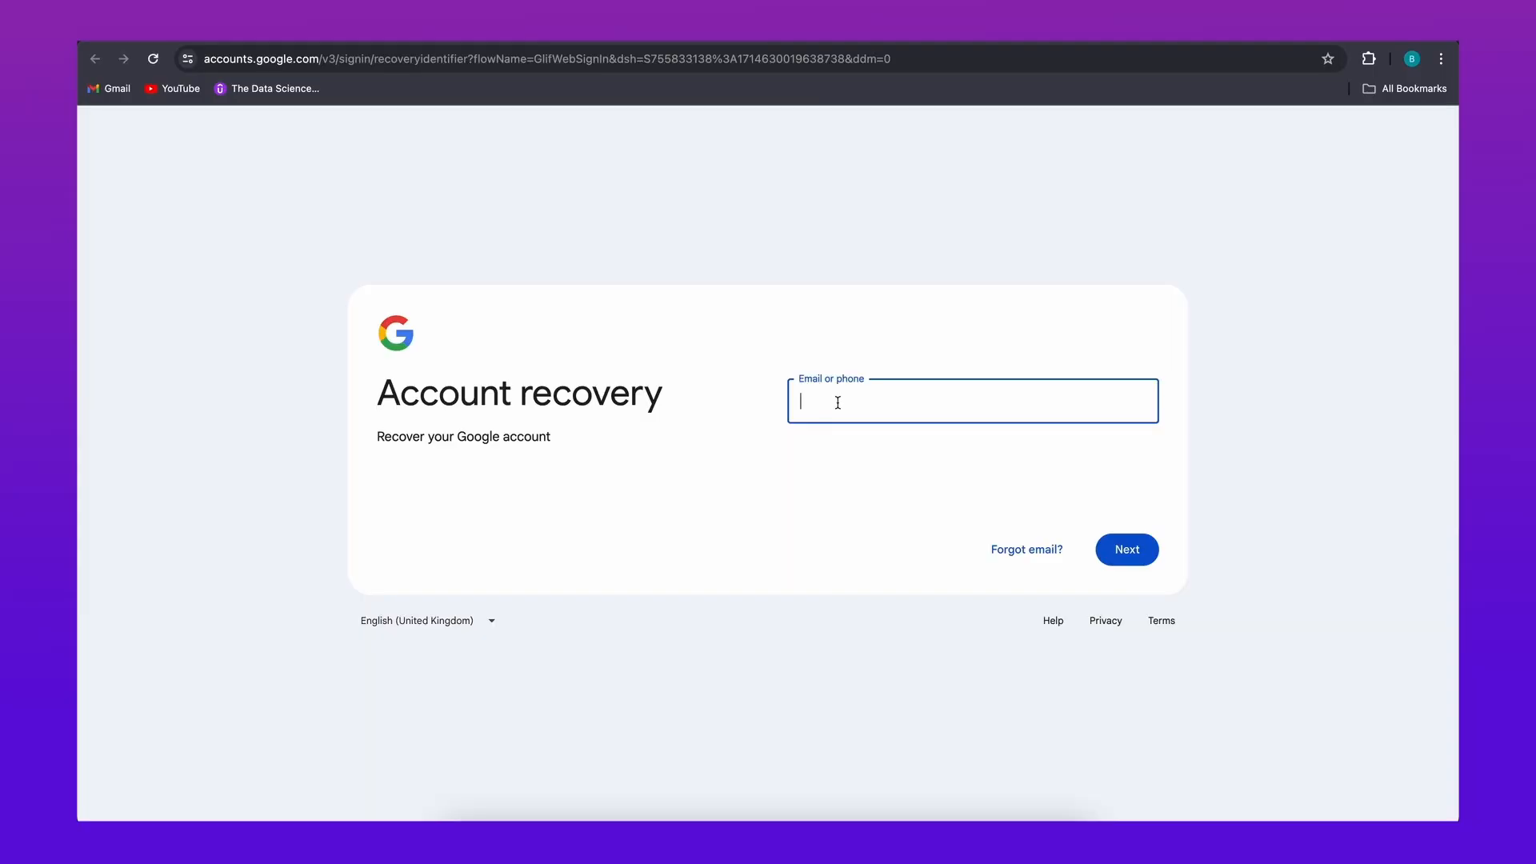
Submit the account email for recovery and choose the phone-prompt verification on the Galaxy S20 5G.
text(i)
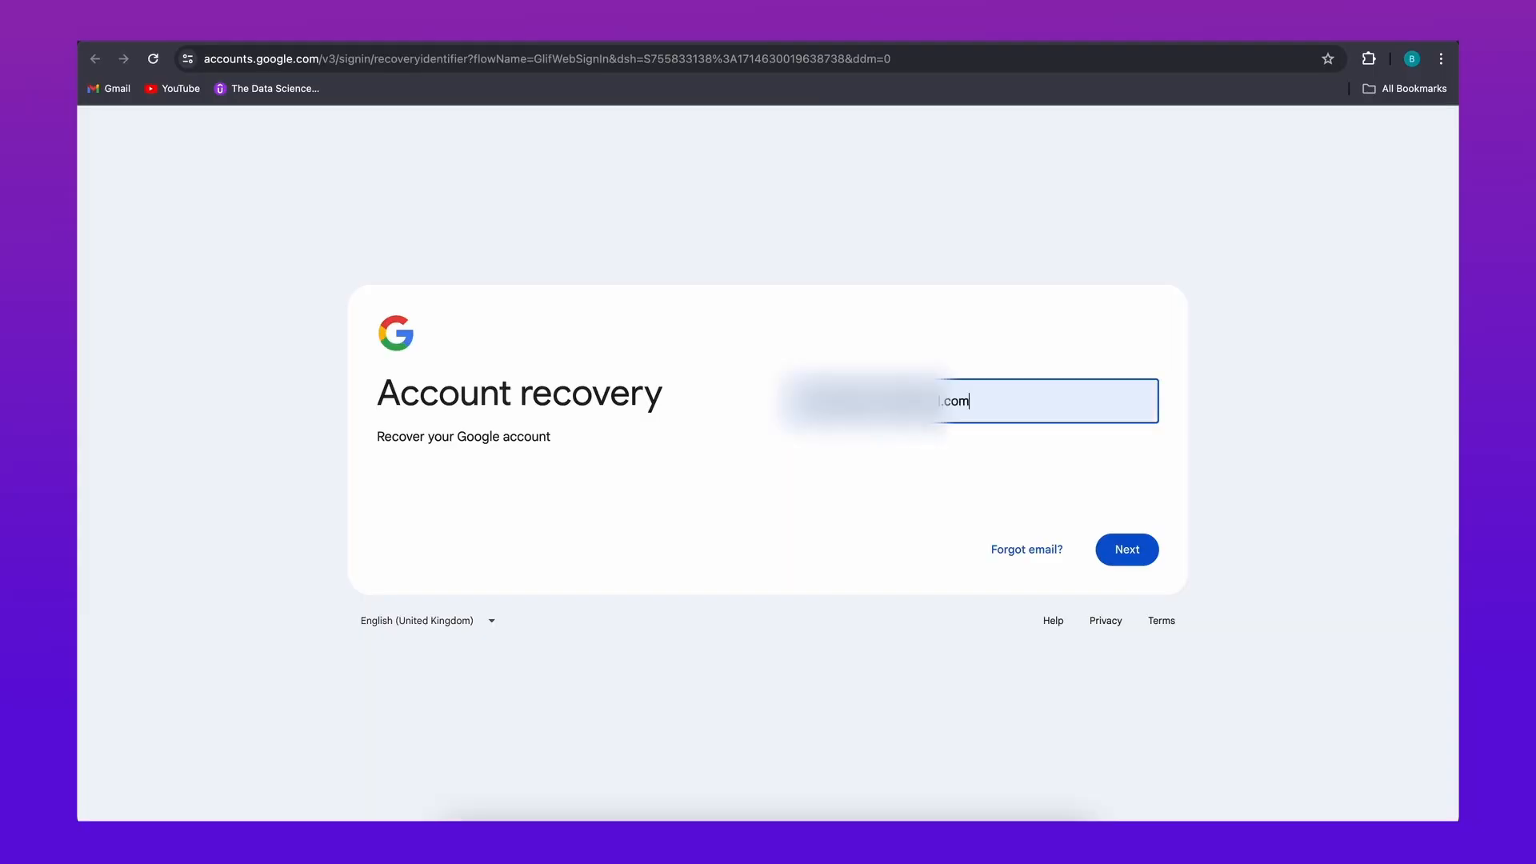
mouse_move(1127, 549)
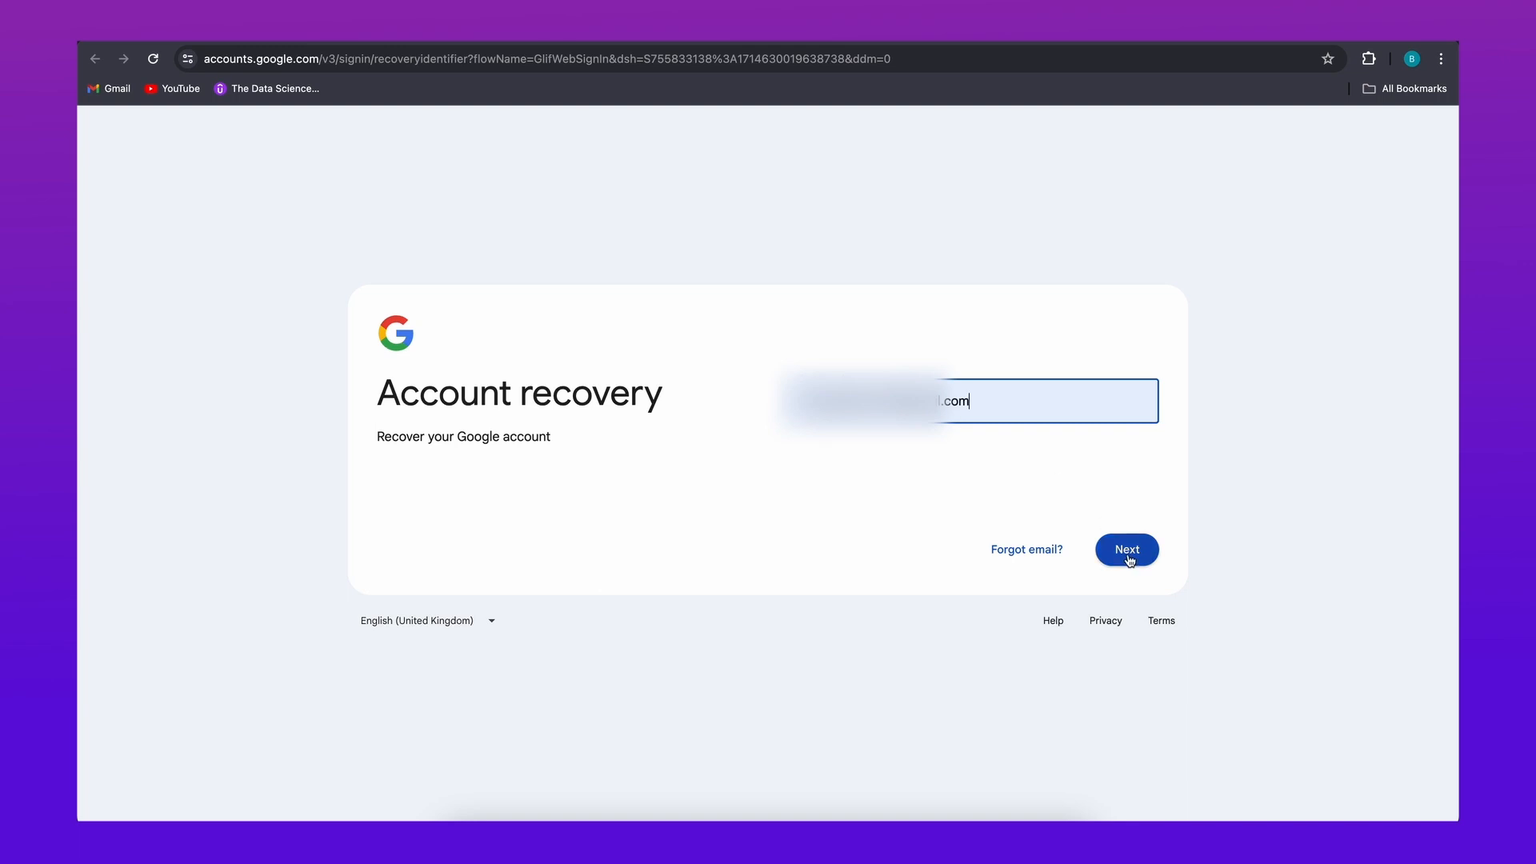
click(1125, 549)
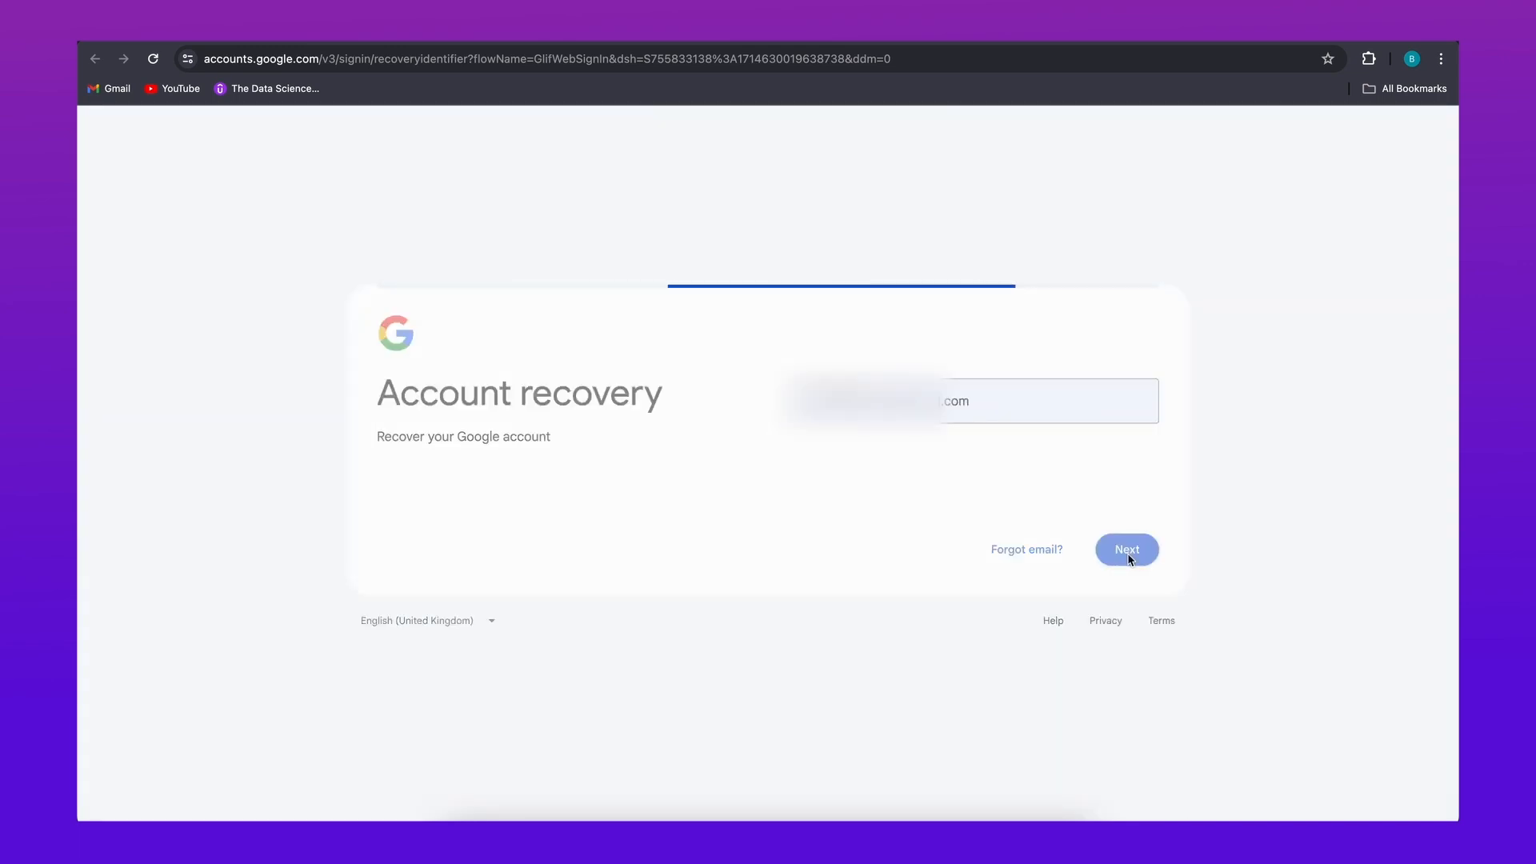
click(1125, 549)
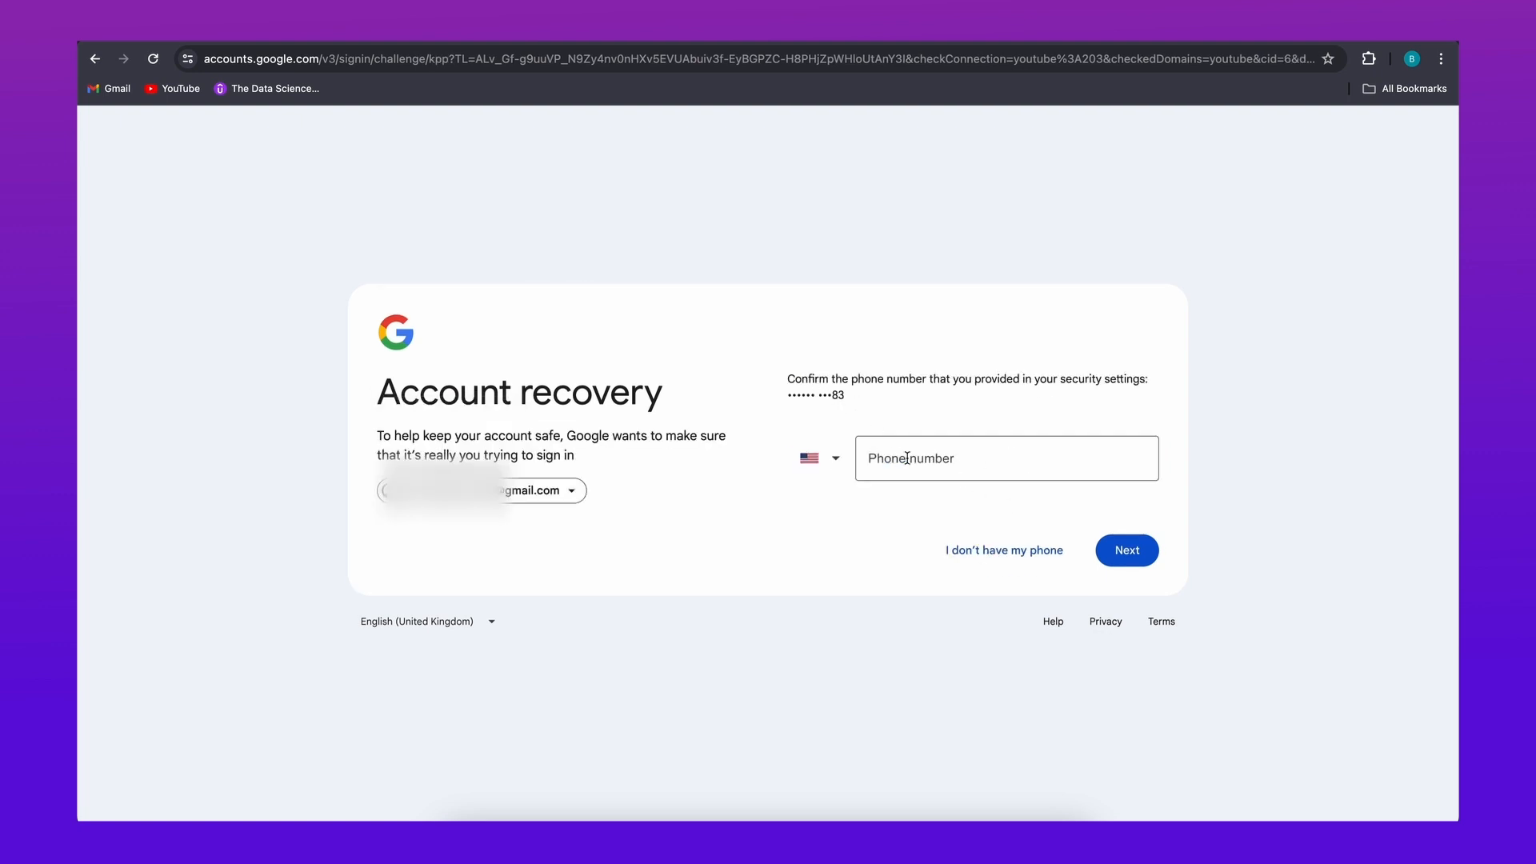
click(1125, 549)
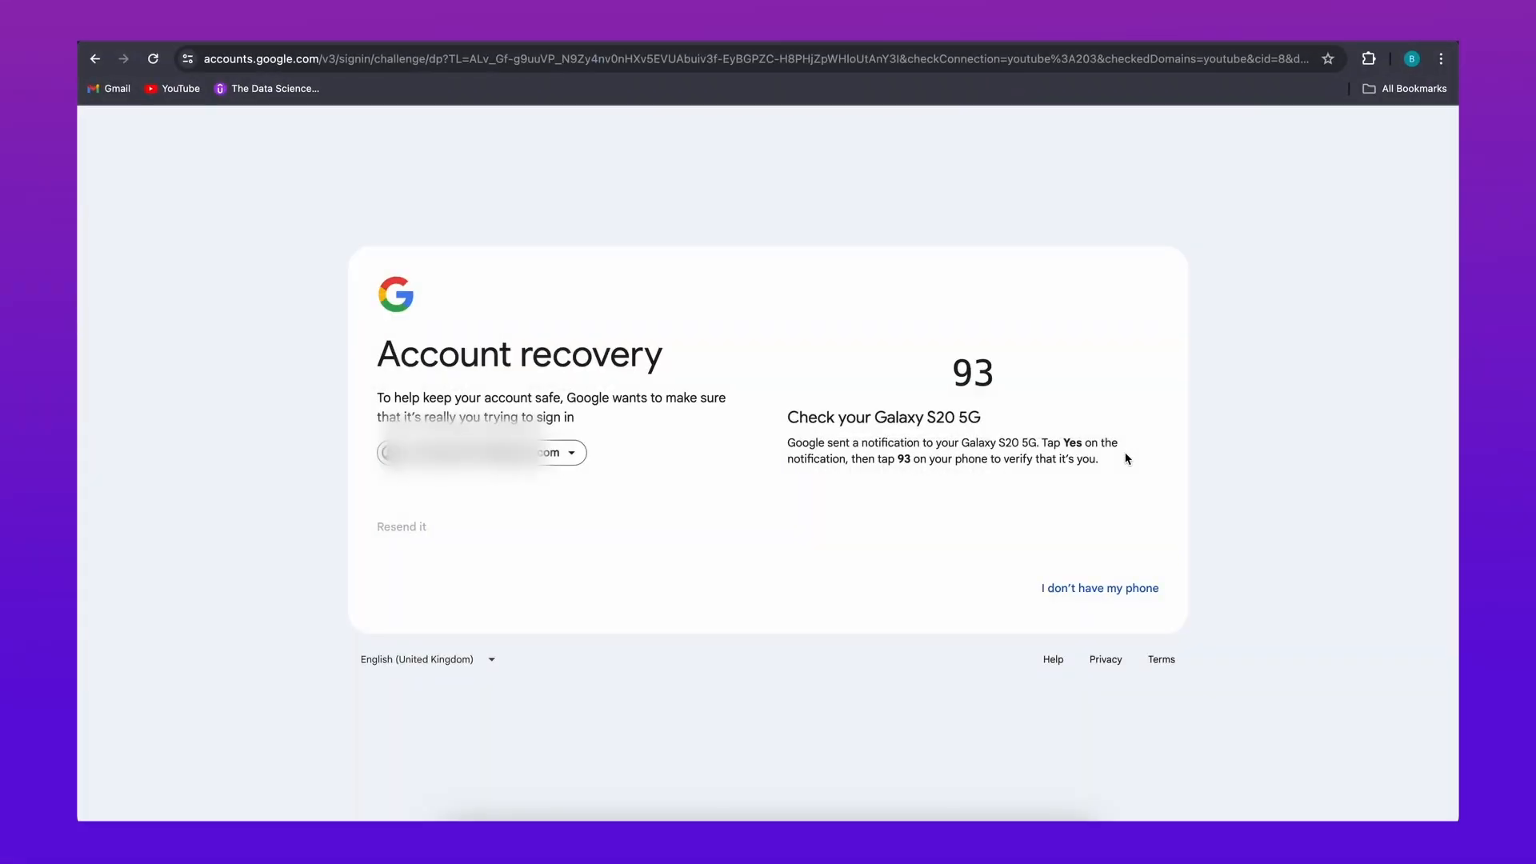